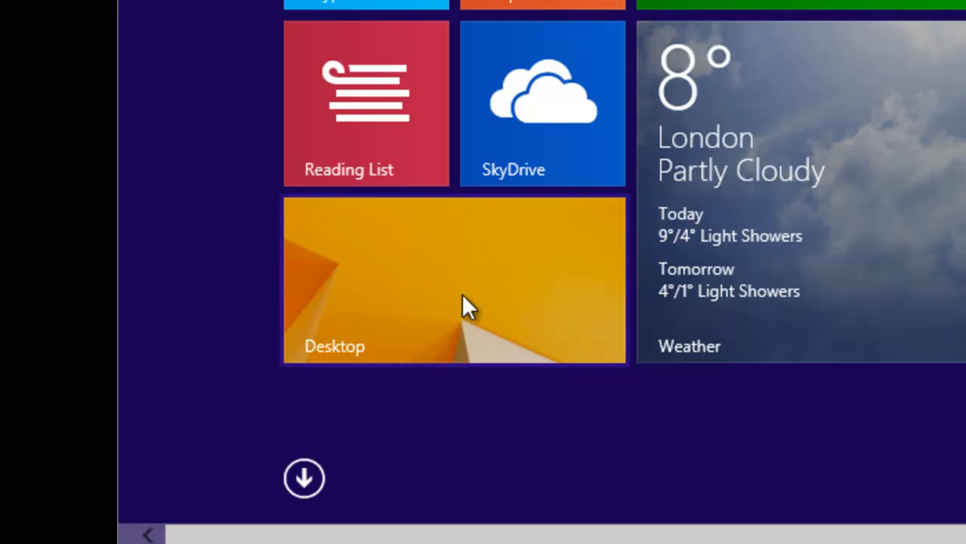
- Switch from the Windows 8 Start screen to the desktop
left_click(455, 279)
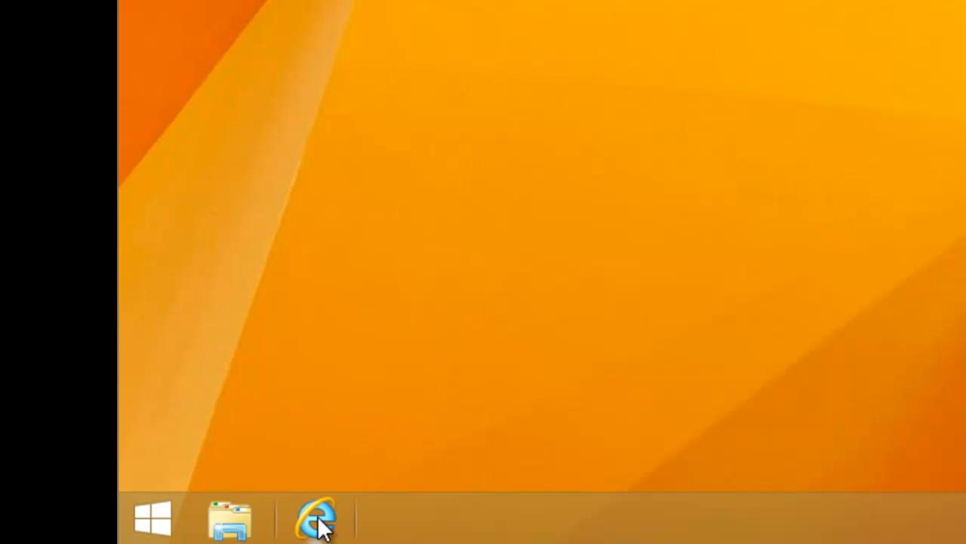
mouse_move(320, 530)
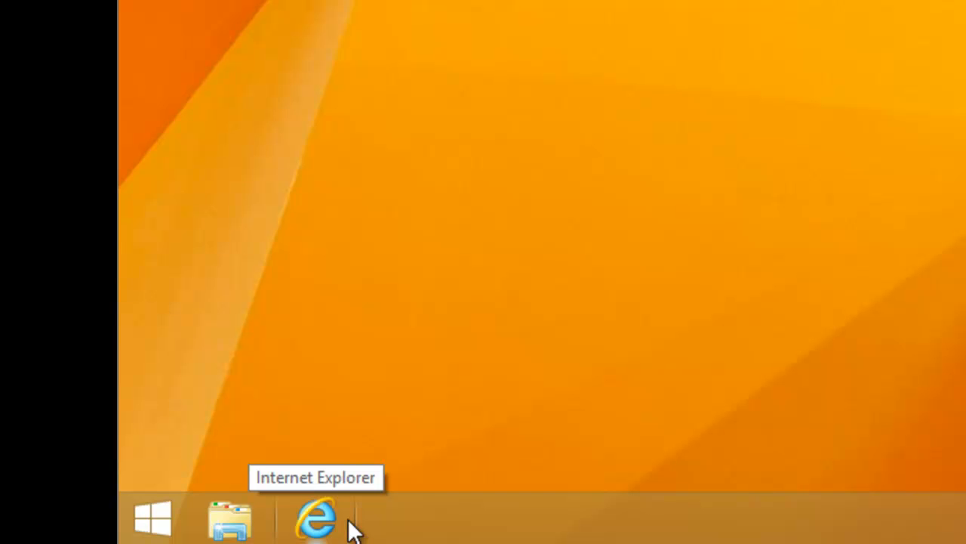
mouse_move(491, 351)
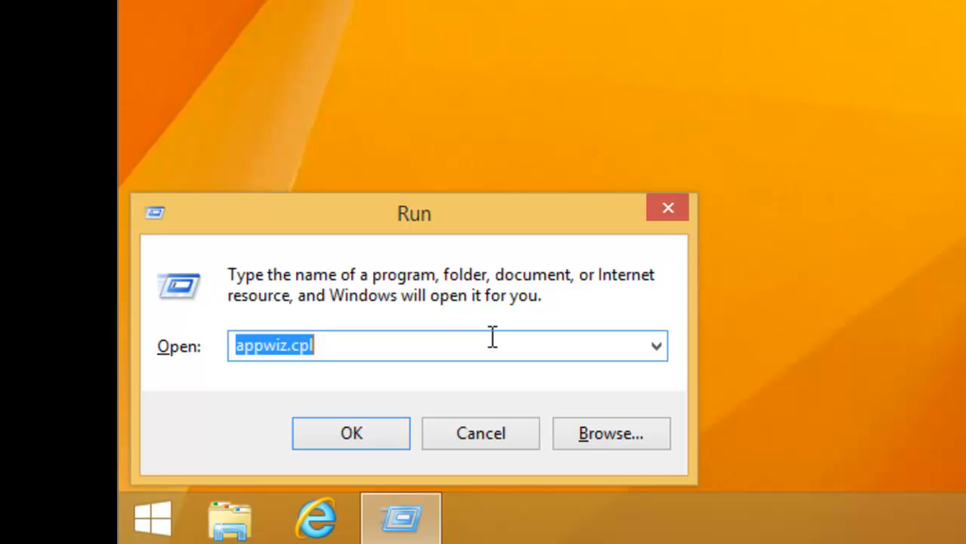
- Run iexplore.exe from the Run box to launch Internet Explorer
key("Delete")
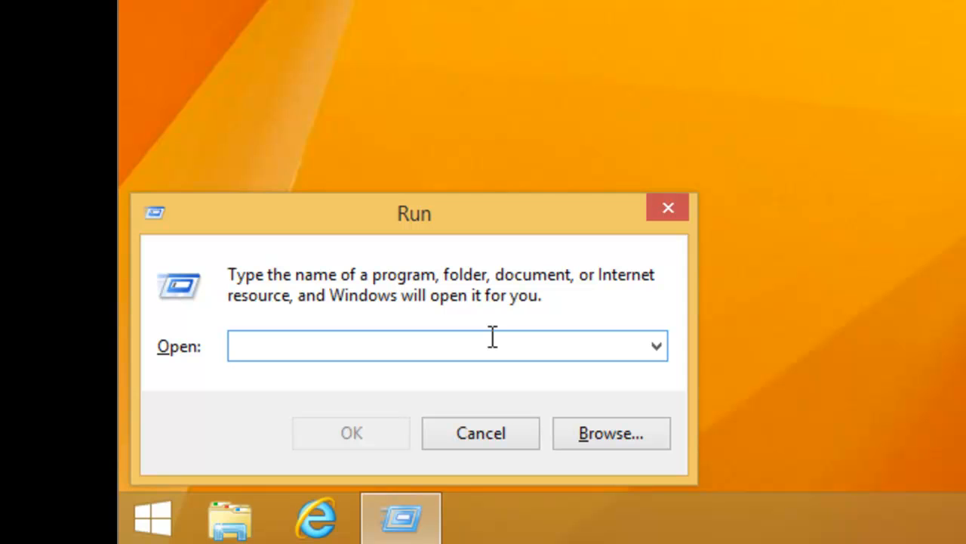
type("iex")
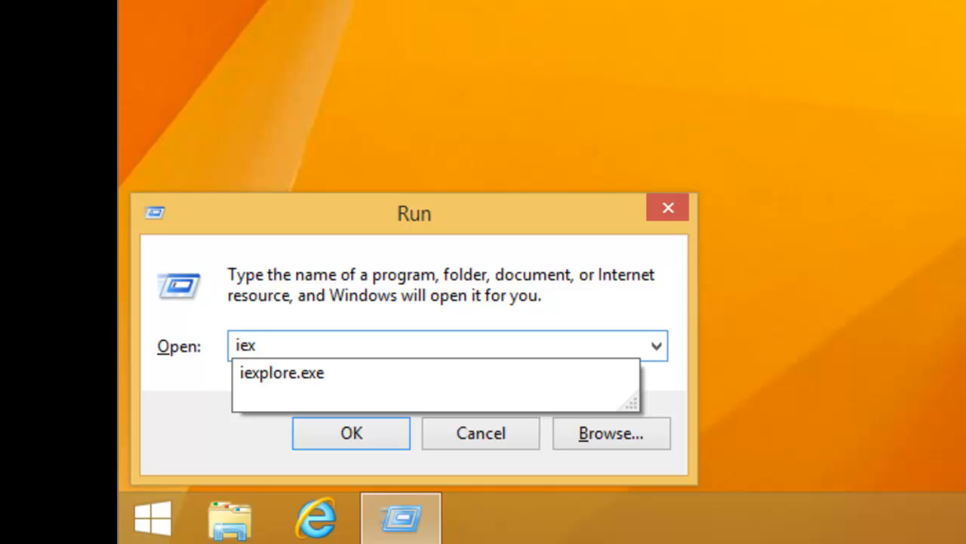
type("pl")
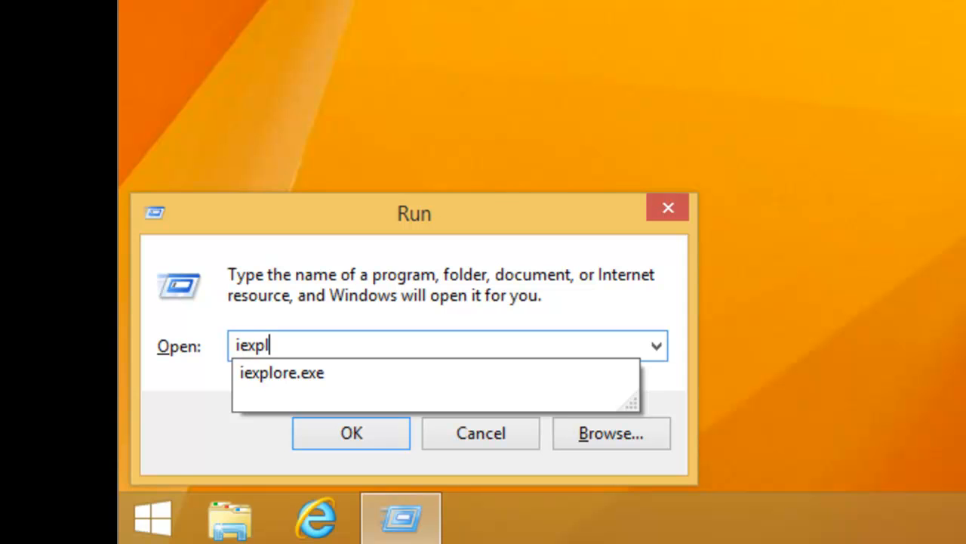
type("o")
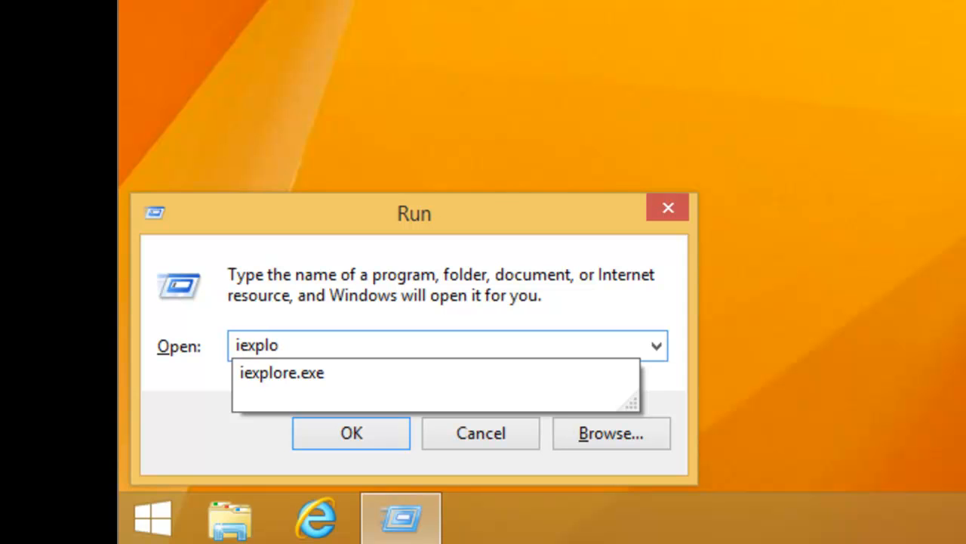
type("re")
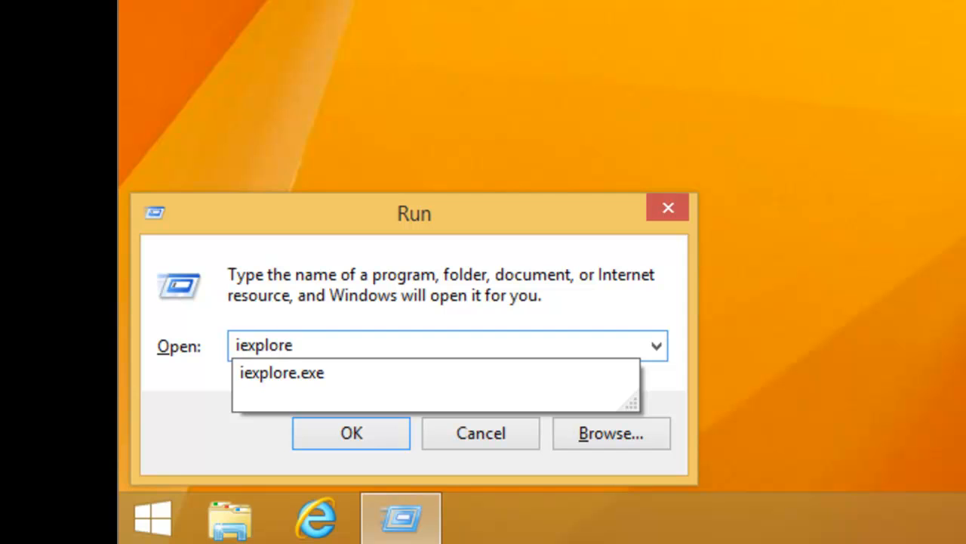
type(".e")
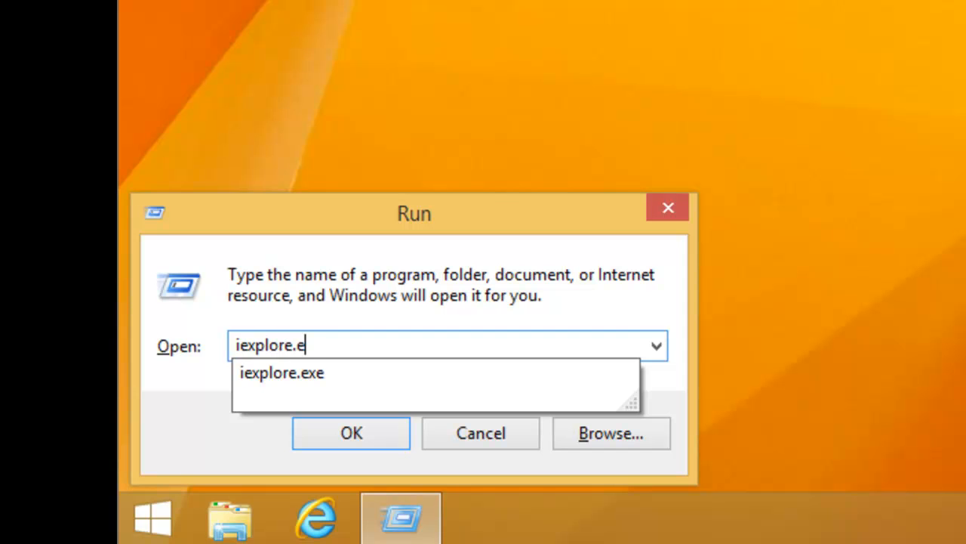
type("xe")
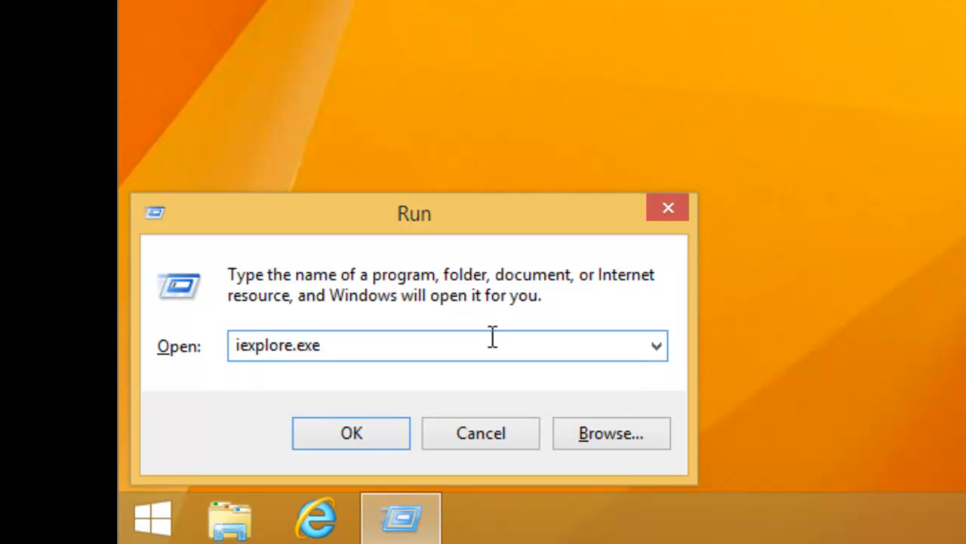
left_click(350, 432)
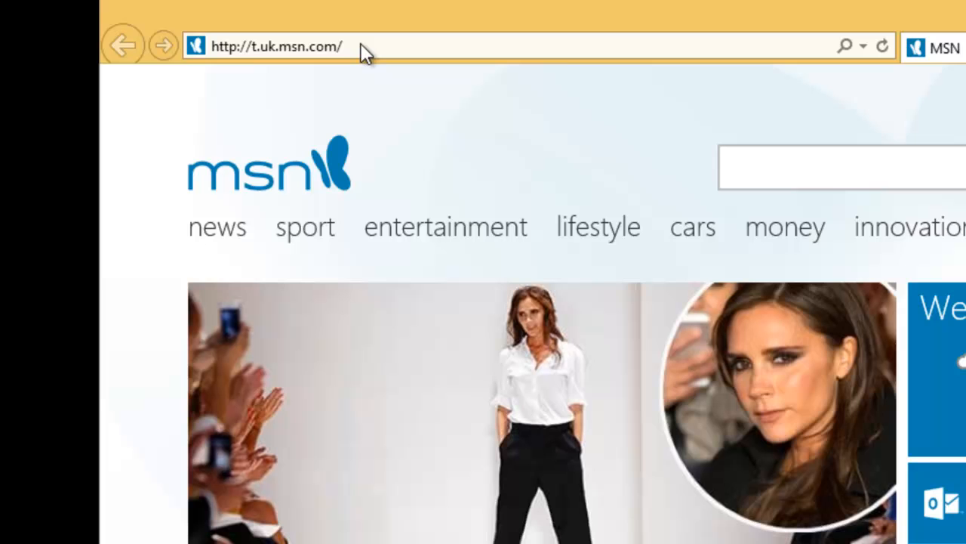
mouse_move(351, 61)
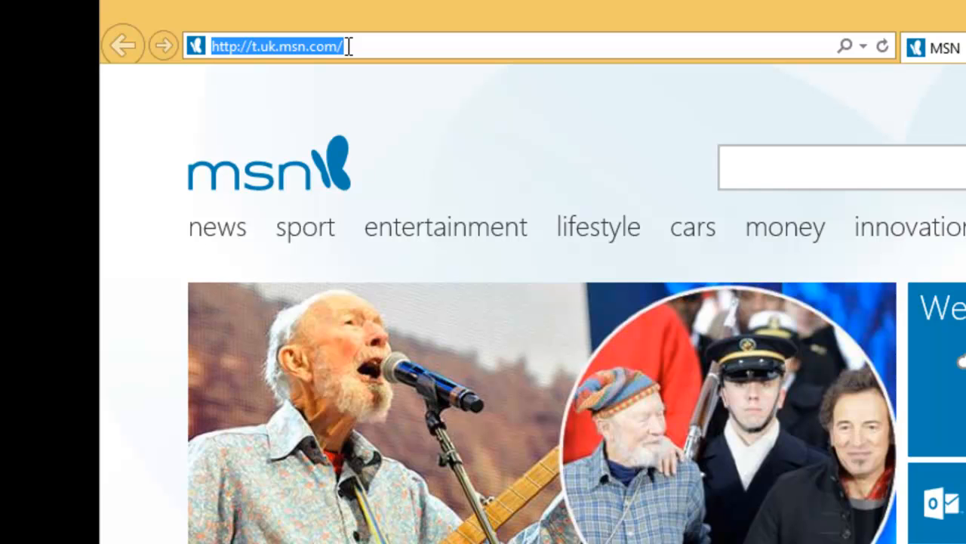
type("w")
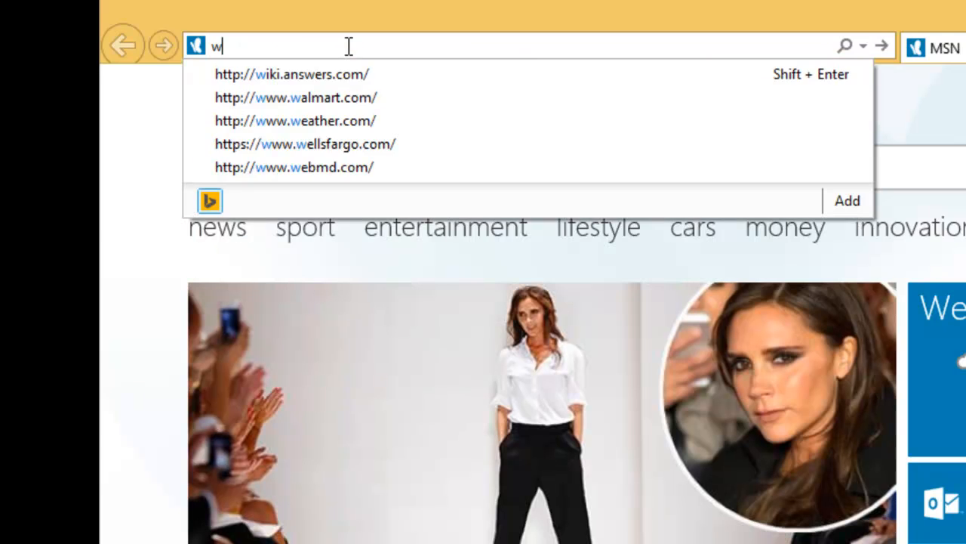
type("ww.teamviewer.com/")
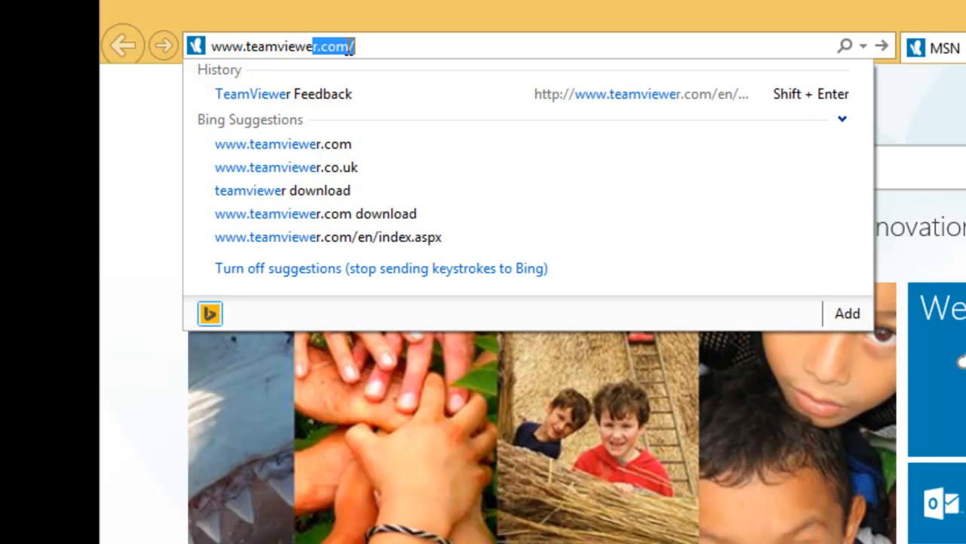
key("Delete")
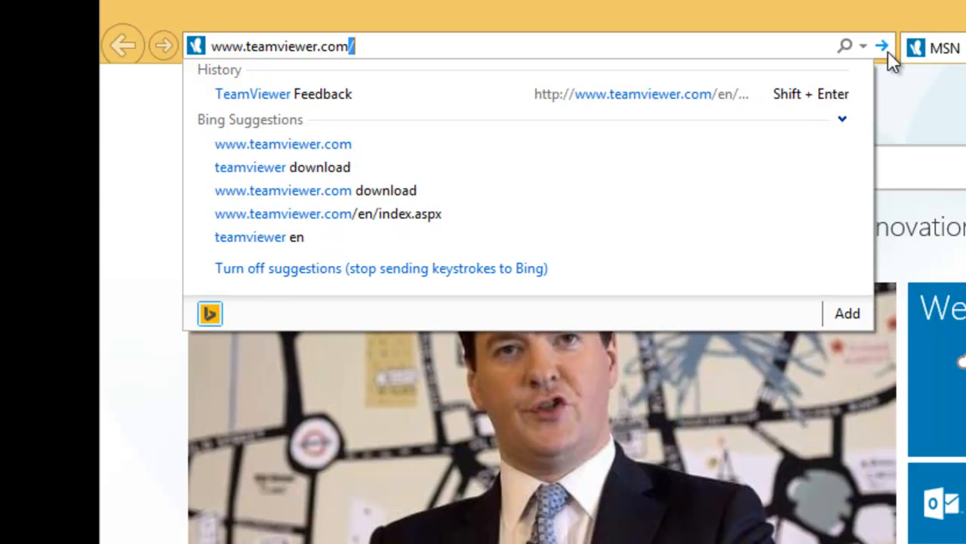
mouse_move(888, 45)
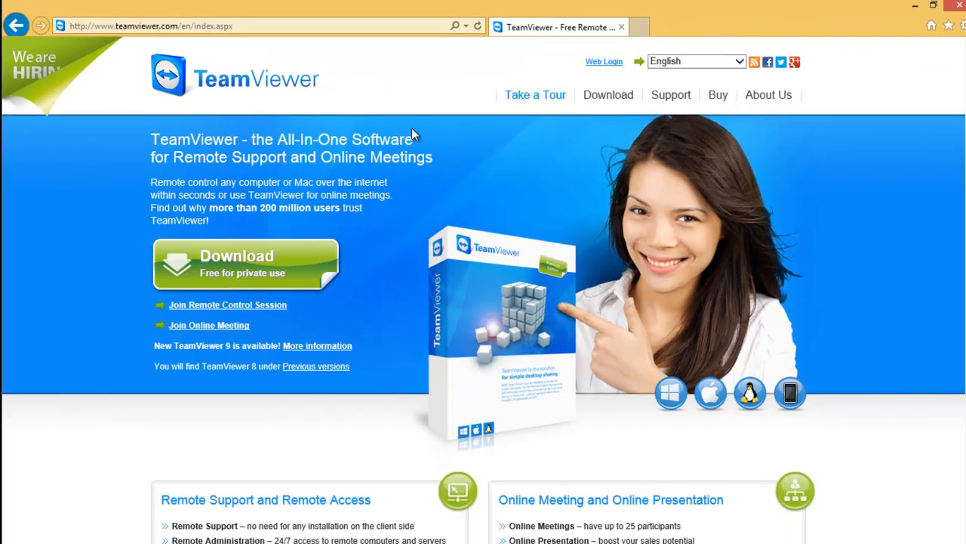
mouse_move(302, 266)
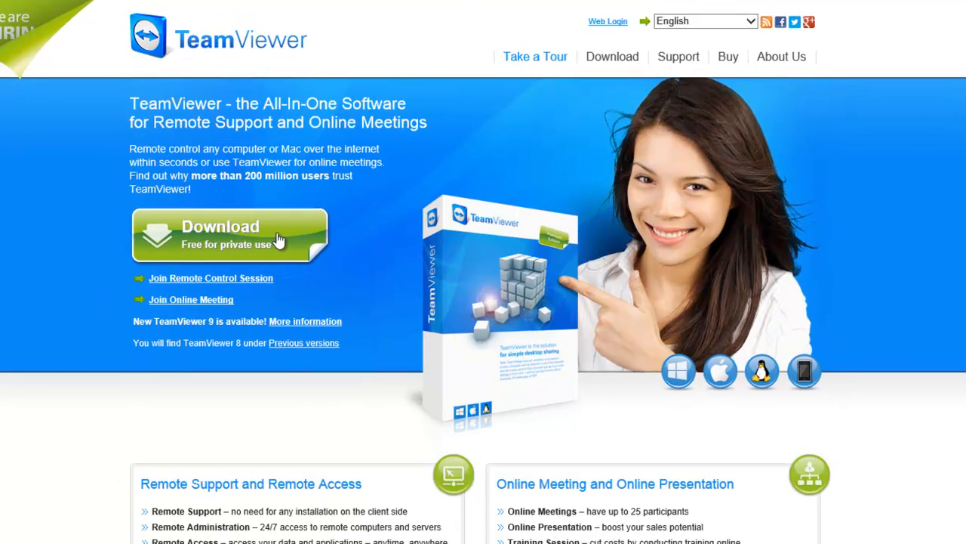
- Download the free TeamViewer installer and run TeamViewer_Setup_en.exe
left_click(229, 234)
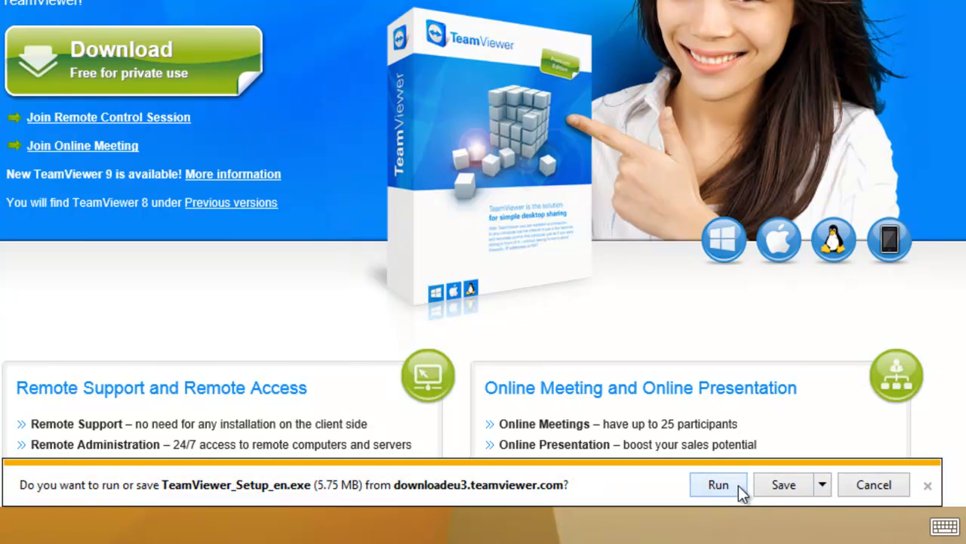
left_click(719, 484)
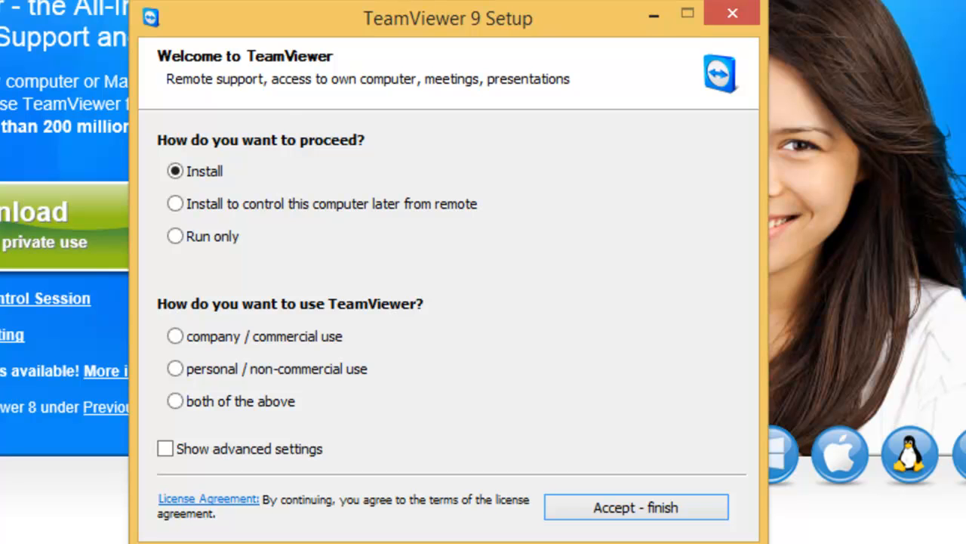
mouse_move(242, 178)
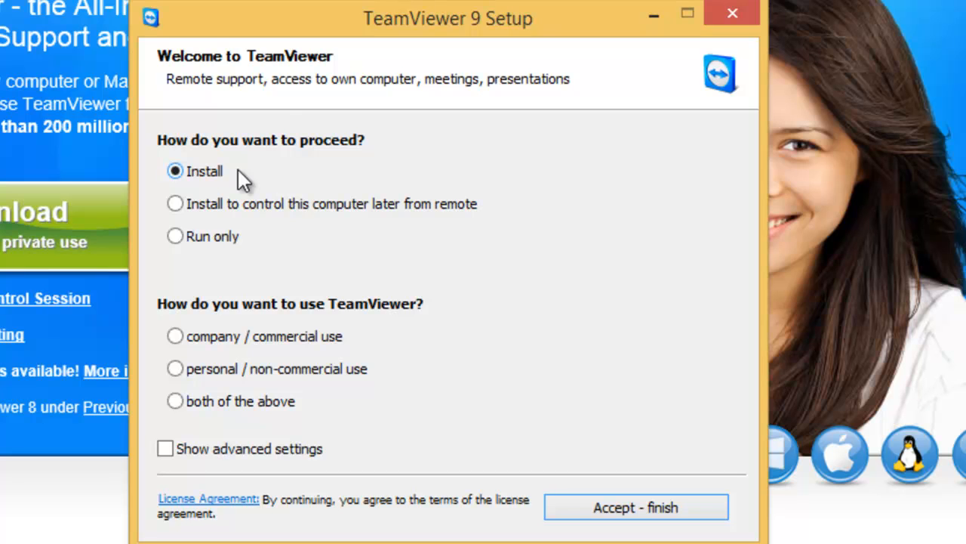
mouse_move(254, 290)
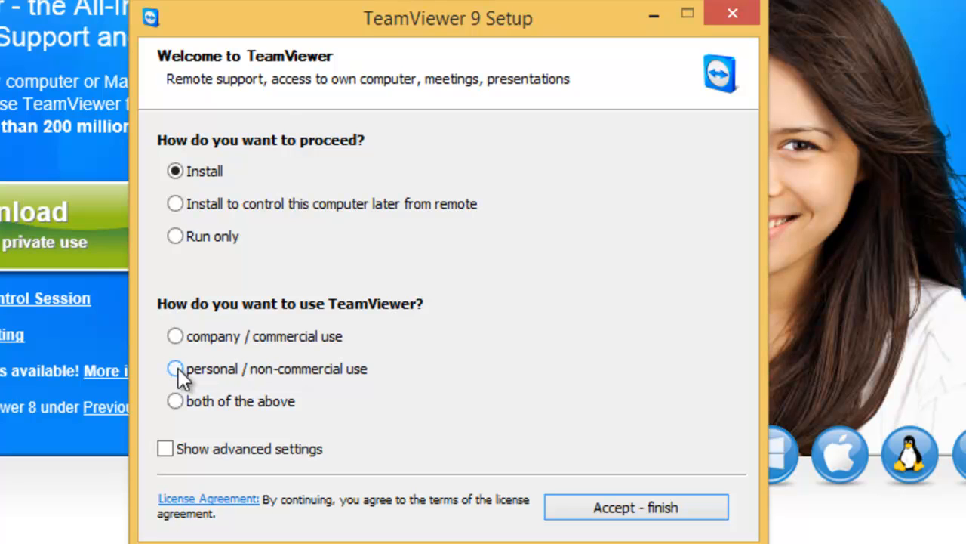
- Choose personal / non-commercial use and accept the license to start installing
left_click(175, 368)
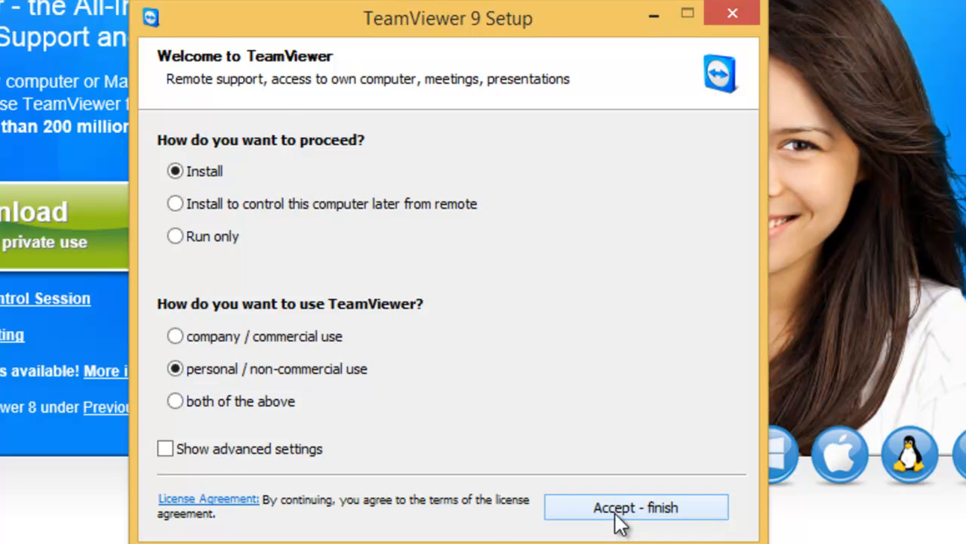
left_click(637, 508)
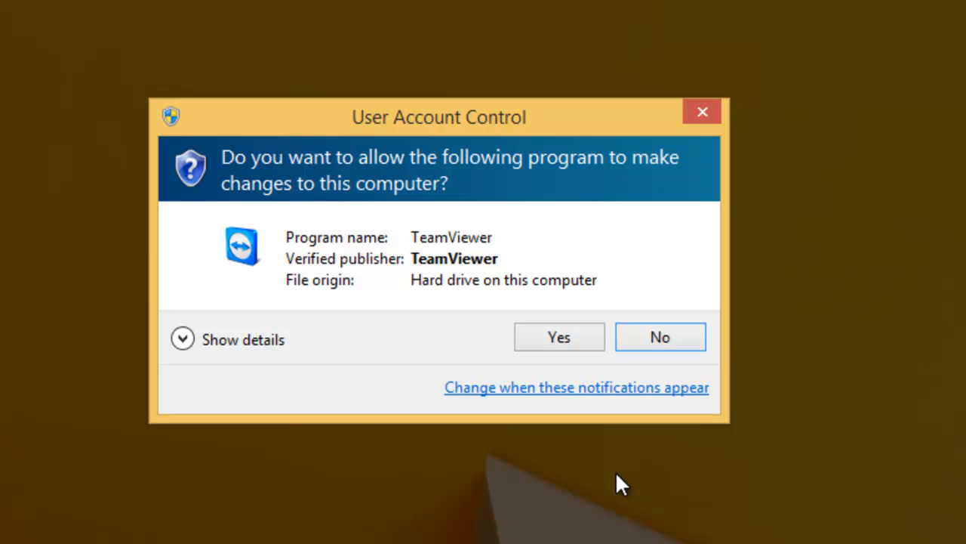
mouse_move(318, 258)
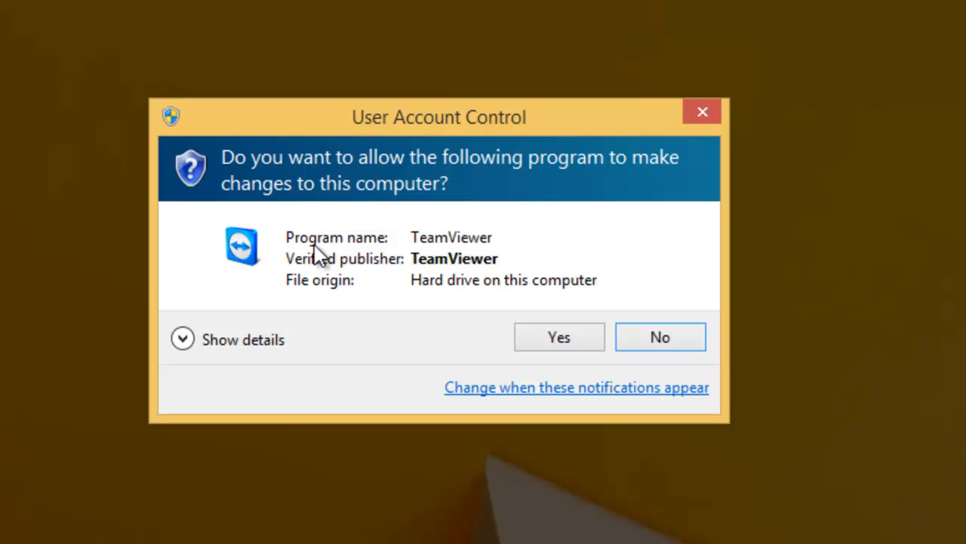
mouse_move(401, 275)
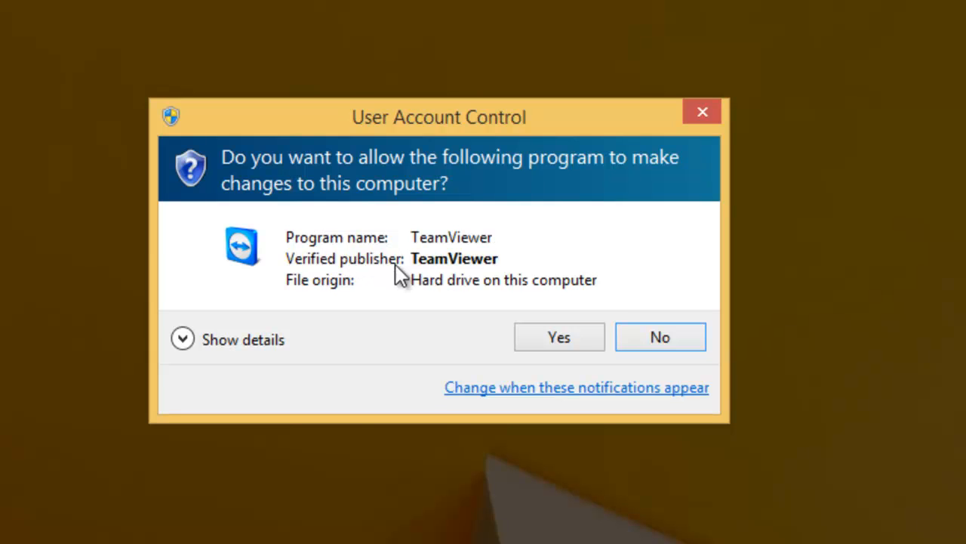
mouse_move(499, 279)
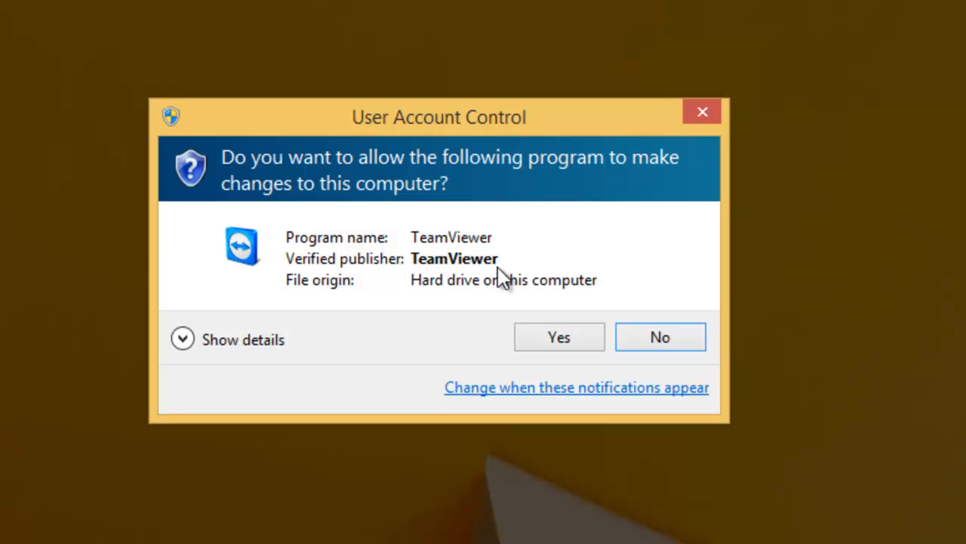
mouse_move(667, 345)
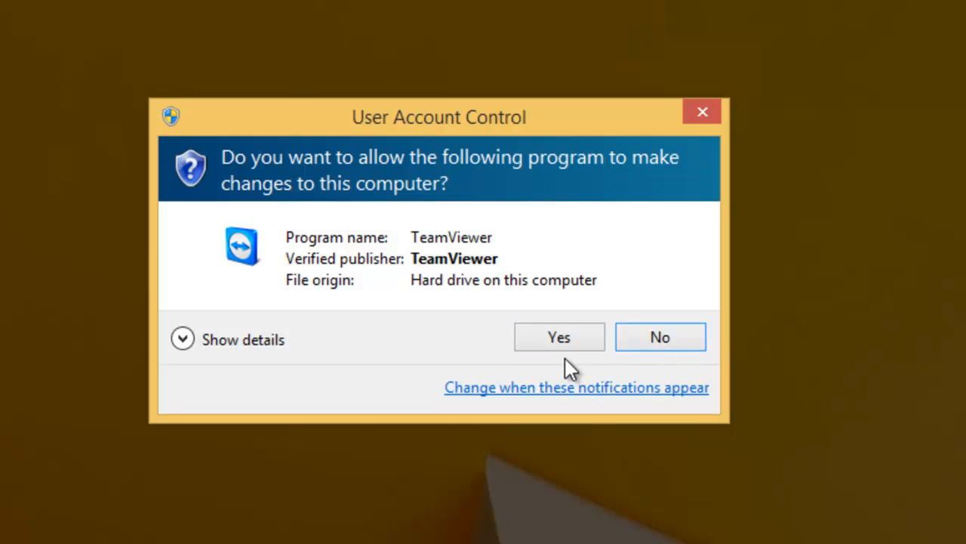
- Grant the User Account Control permission so TeamViewer can install
left_click(559, 337)
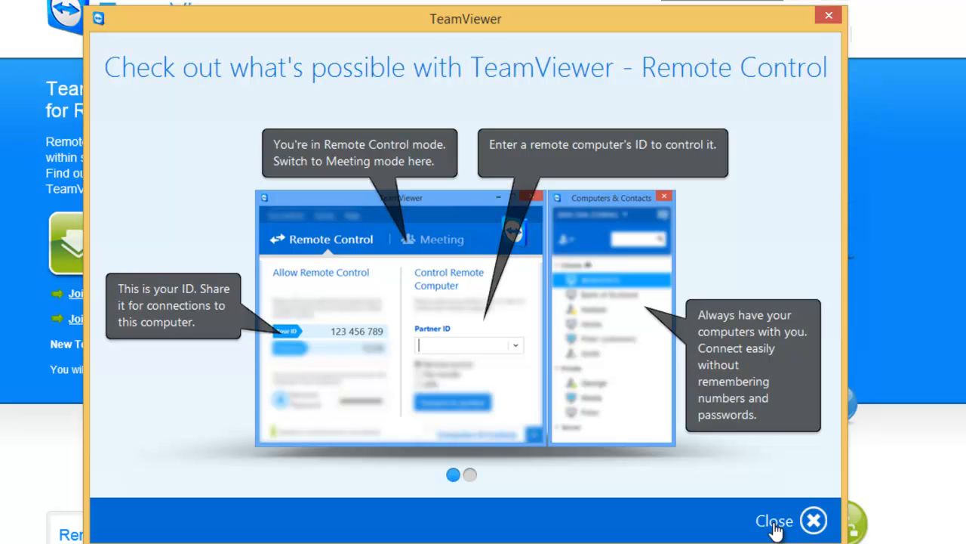
- Dismiss the introduction tour to reveal the Remote Control window with ID and password
left_click(780, 519)
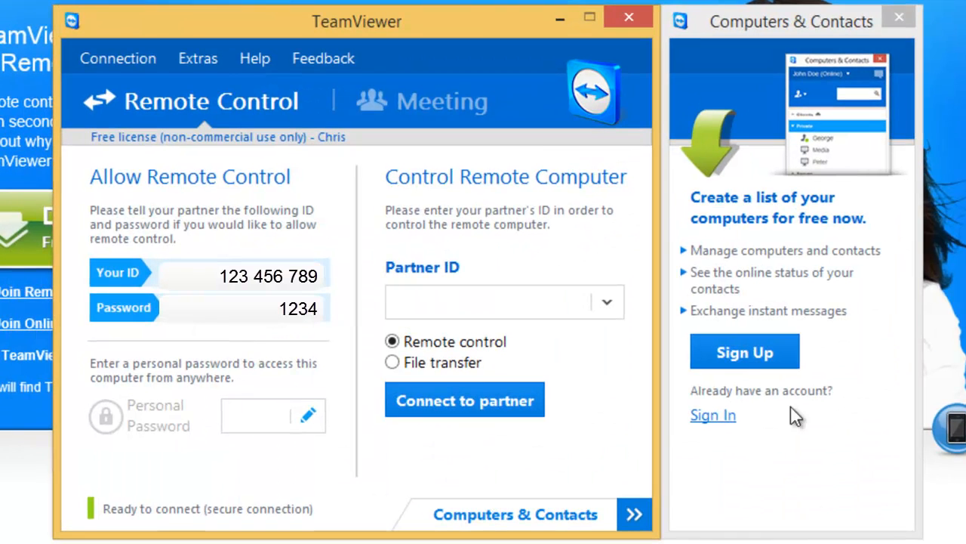
mouse_move(474, 383)
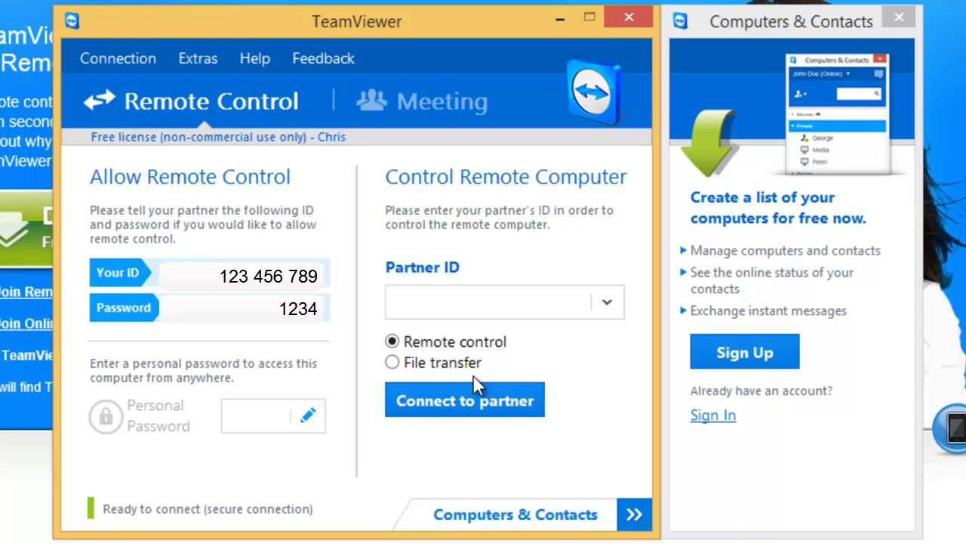
left_click(491, 302)
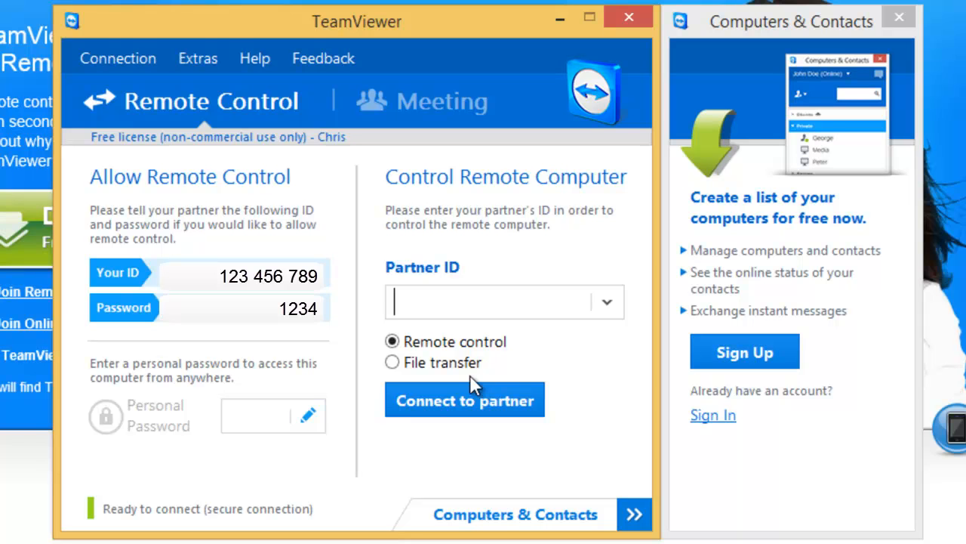
mouse_move(210, 333)
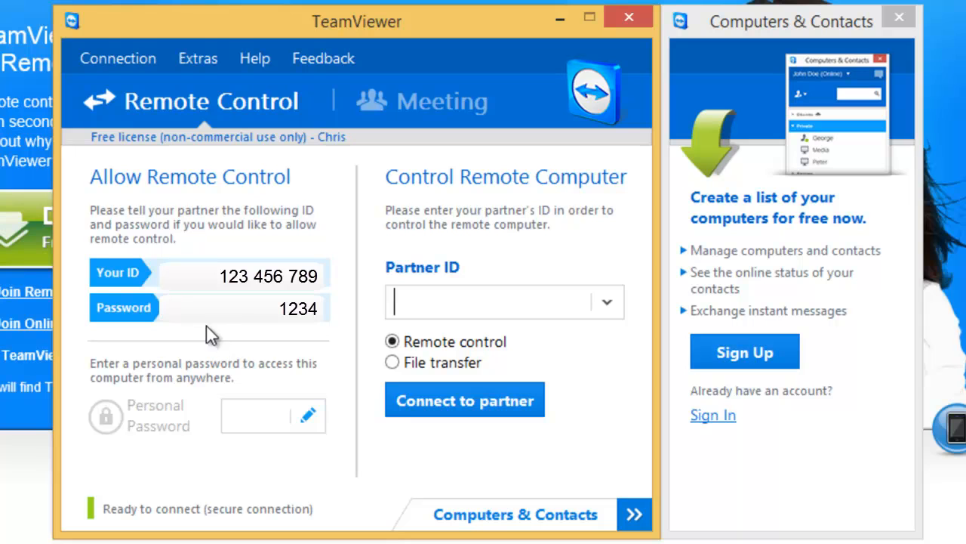
mouse_move(73, 188)
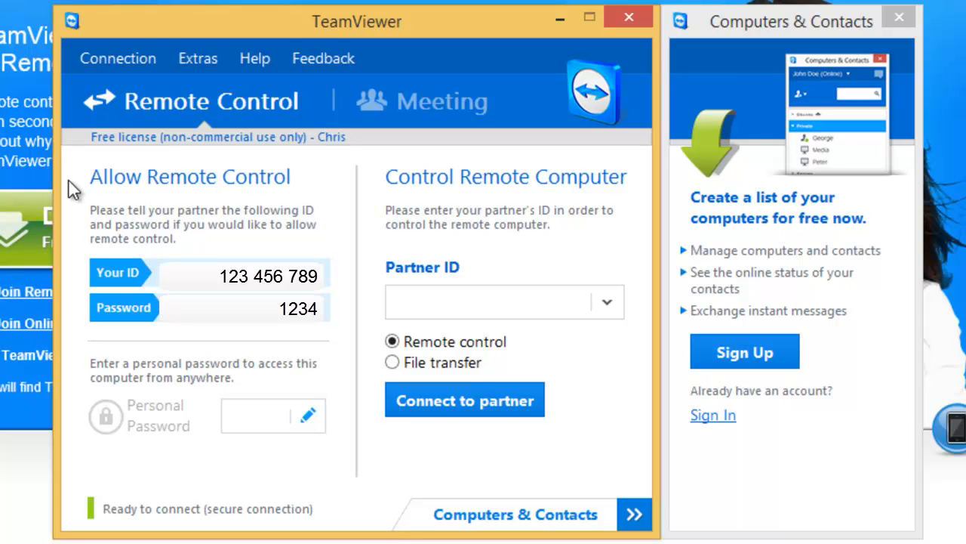
left_click(491, 302)
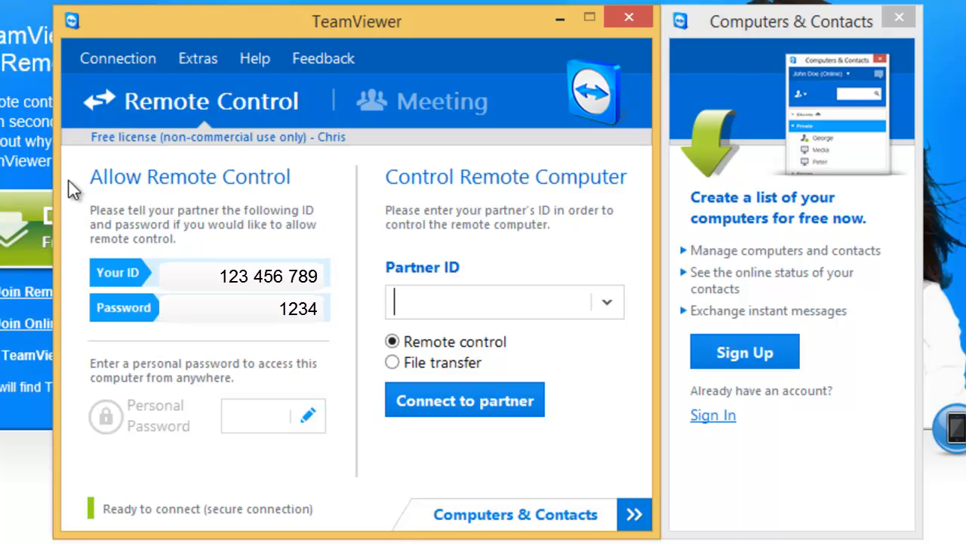